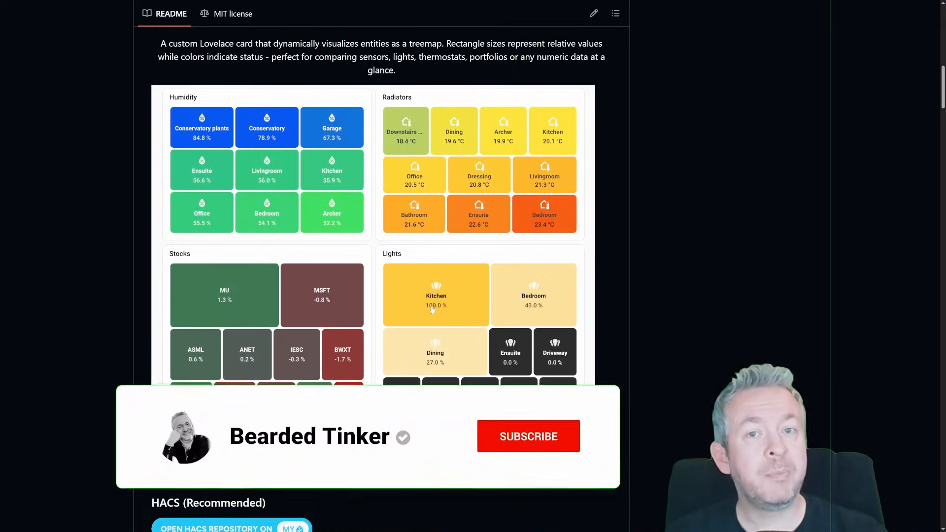
Step: Add the ha-treemap-card repository to HACS as a Dashboard custom repository
{"action": "left_click", "coordinate": [528, 436]}
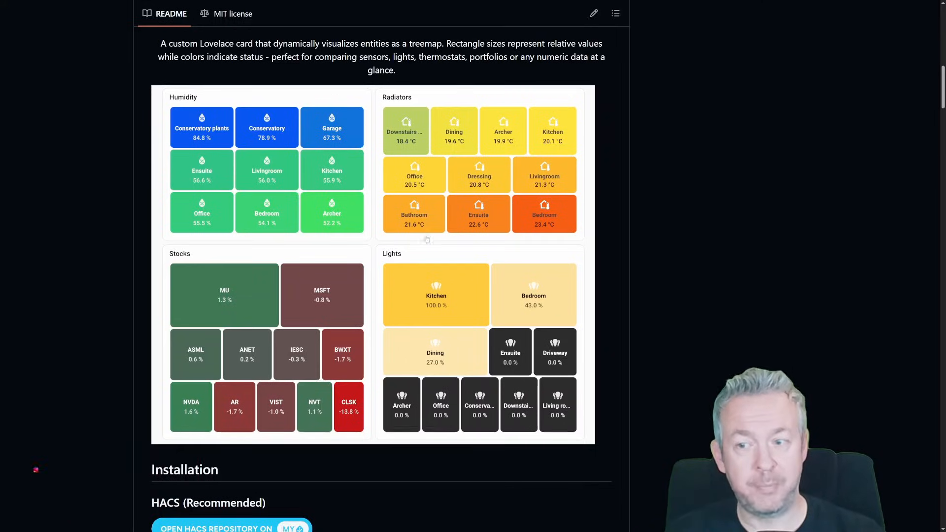
{"action": "mouse_move", "coordinate": [433, 277]}
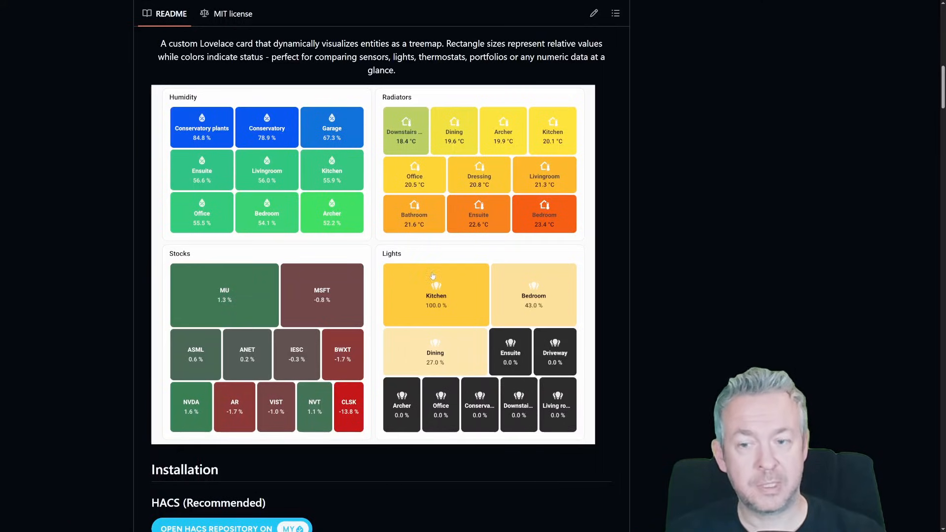
{"action": "mouse_move", "coordinate": [289, 181]}
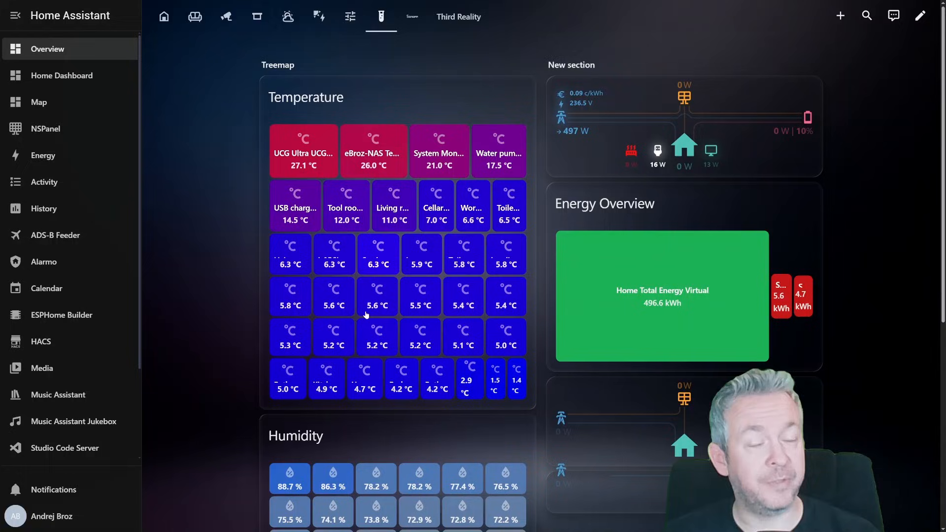
{"action": "scroll", "scroll_direction": "down", "scroll_amount": 3}
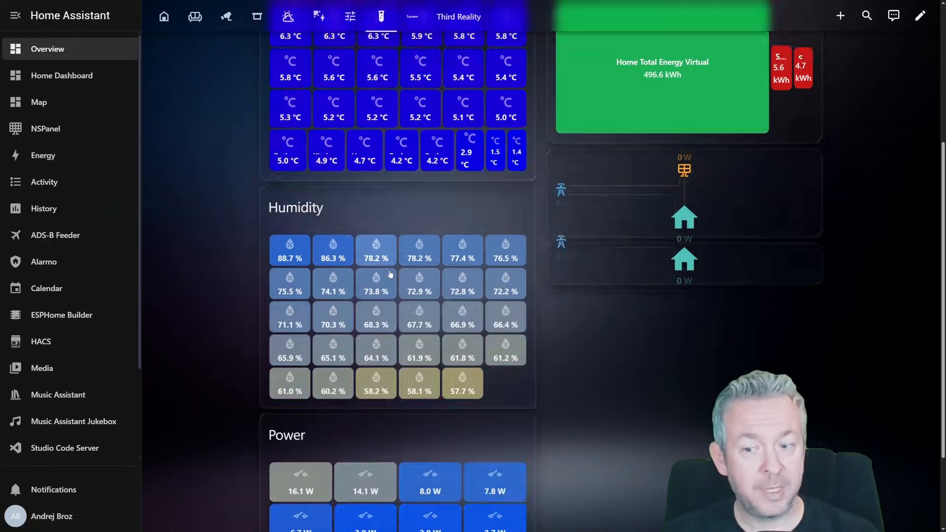
{"action": "scroll", "scroll_direction": "down", "scroll_amount": 3}
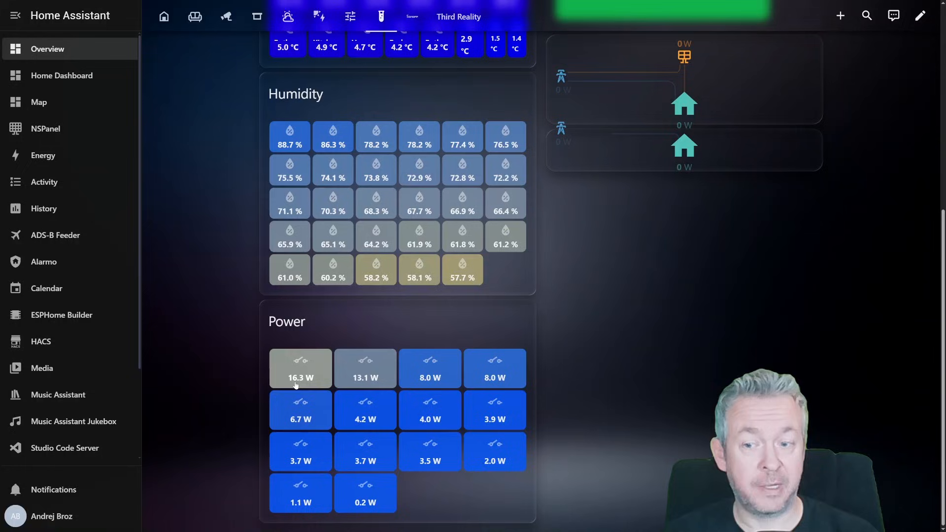
{"action": "mouse_move", "coordinate": [391, 475]}
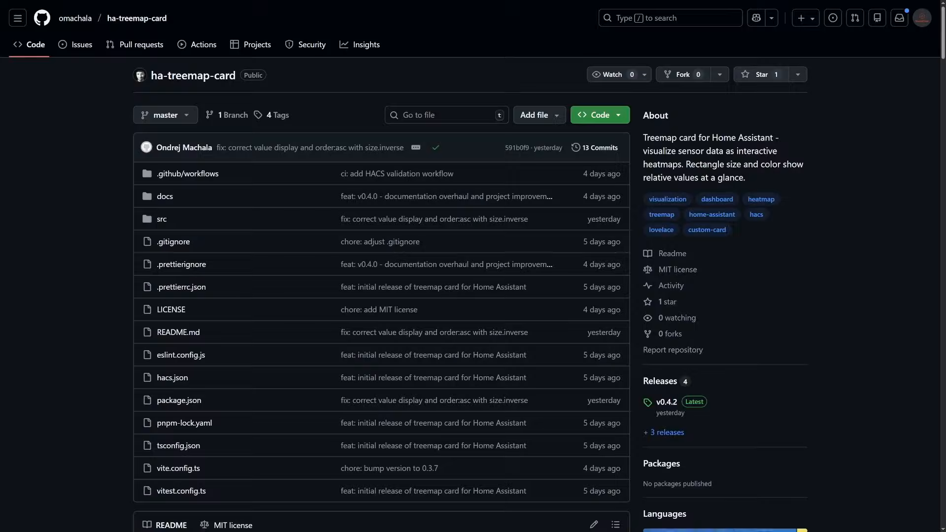
{"action": "scroll", "scroll_direction": "down", "scroll_amount": 3}
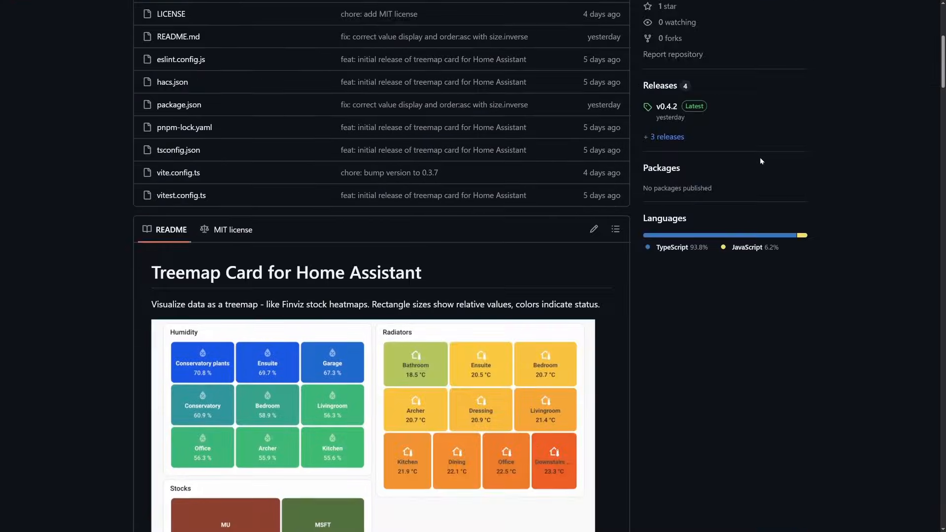
{"action": "scroll", "scroll_direction": "down", "scroll_amount": 3}
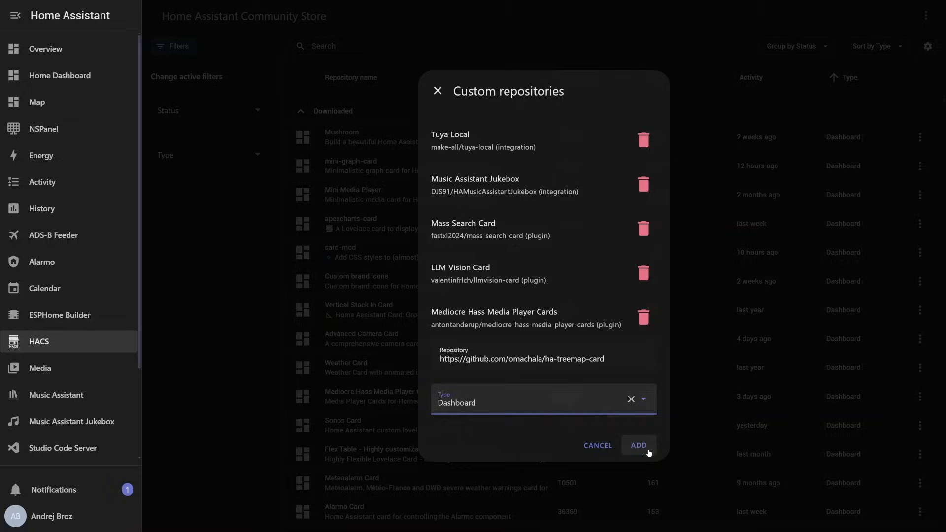
{"action": "left_click", "coordinate": [638, 446]}
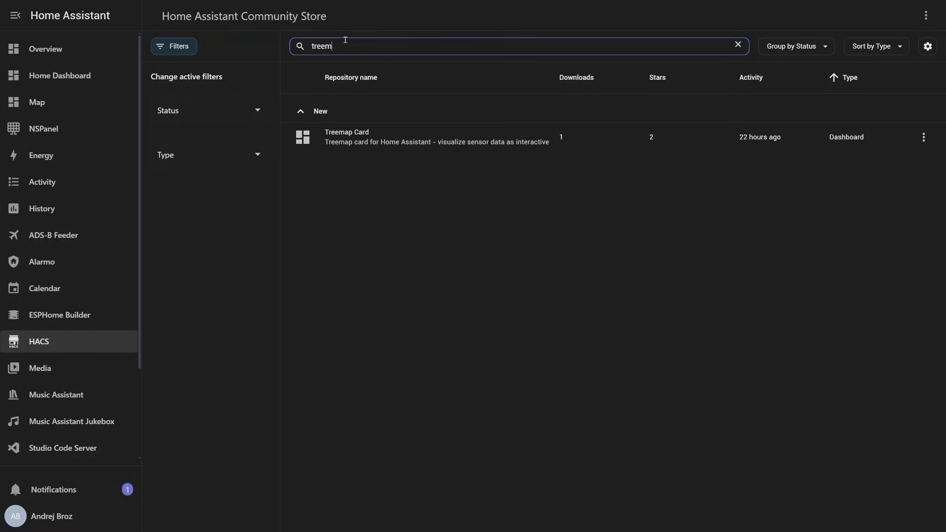
Step: Download Treemap Card version v0.4.2 from its repository page
{"action": "left_click", "coordinate": [346, 137]}
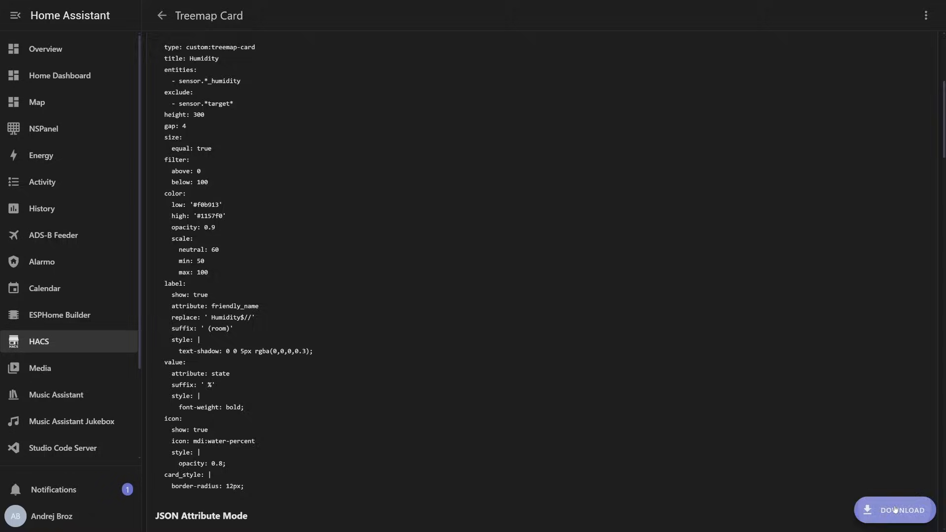
{"action": "left_click", "coordinate": [896, 510]}
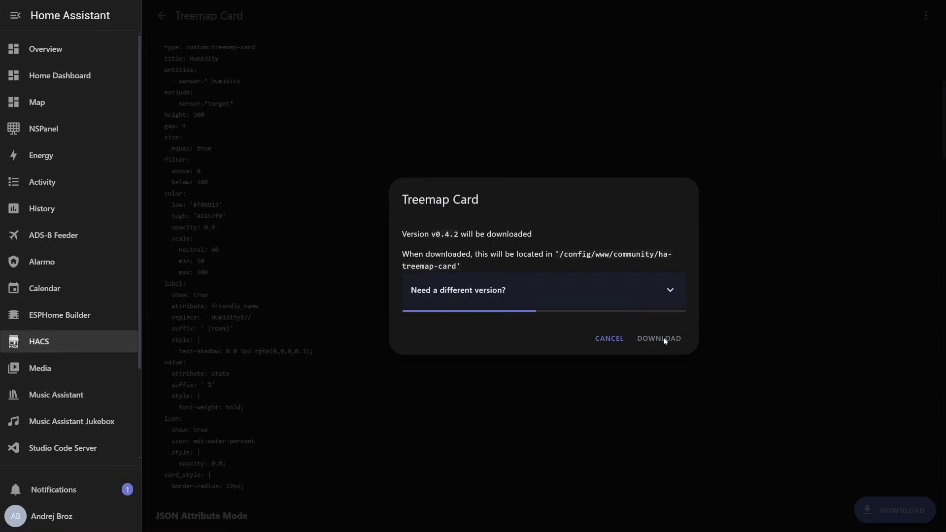
{"action": "left_click", "coordinate": [659, 339]}
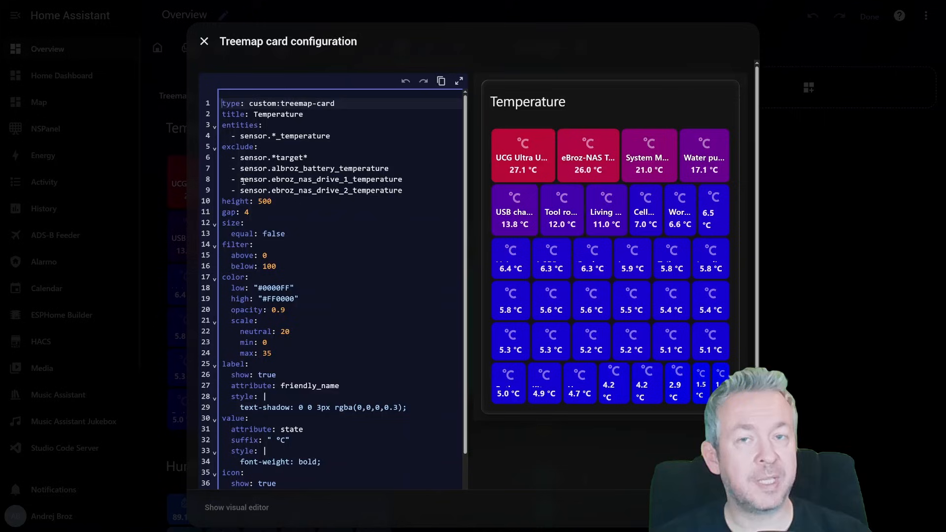
Step: Review the Temperature treemap YAML, then close its configuration editor
{"action": "scroll", "scroll_direction": "down", "scroll_amount": 3}
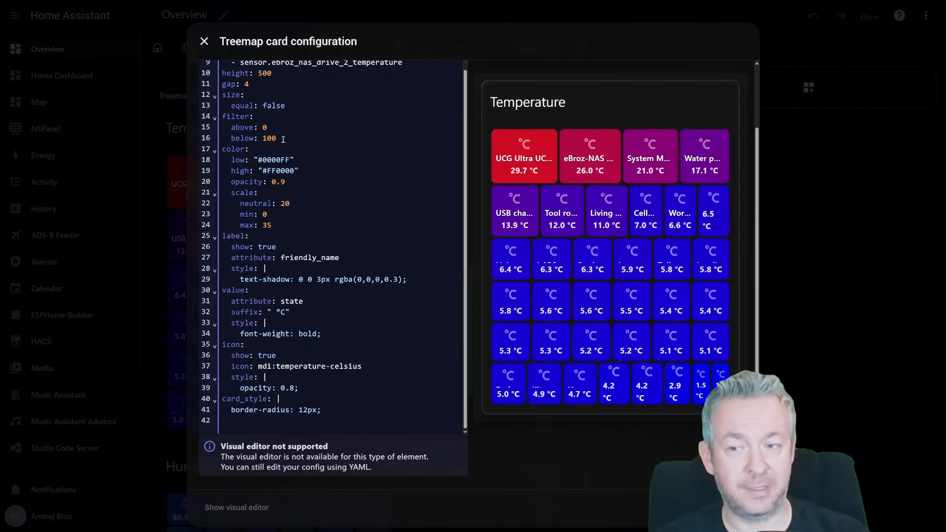
{"action": "left_click", "coordinate": [204, 40]}
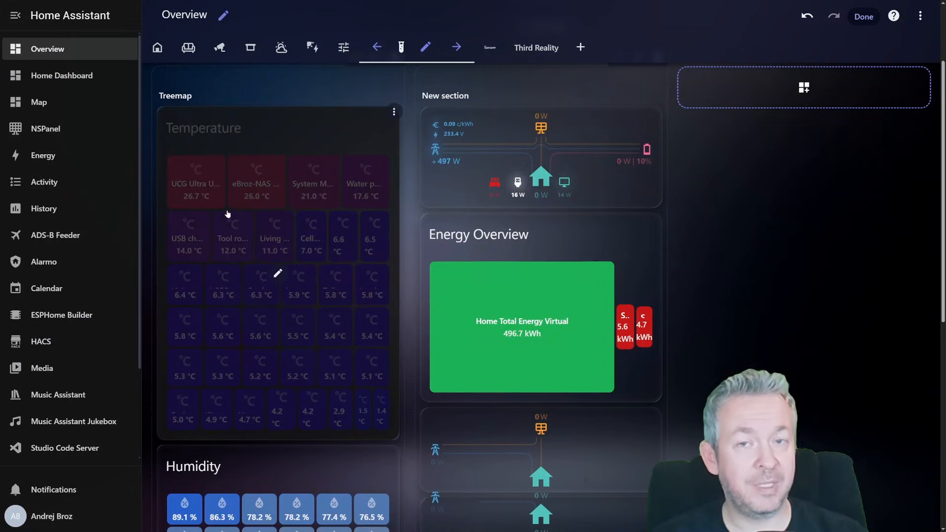
{"action": "scroll", "scroll_direction": "down", "scroll_amount": 3}
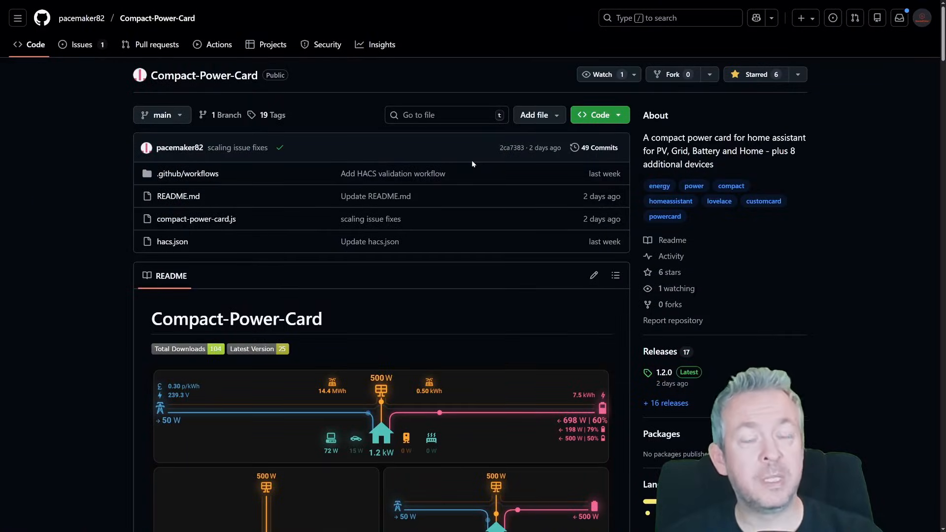
{"action": "mouse_move", "coordinate": [424, 161]}
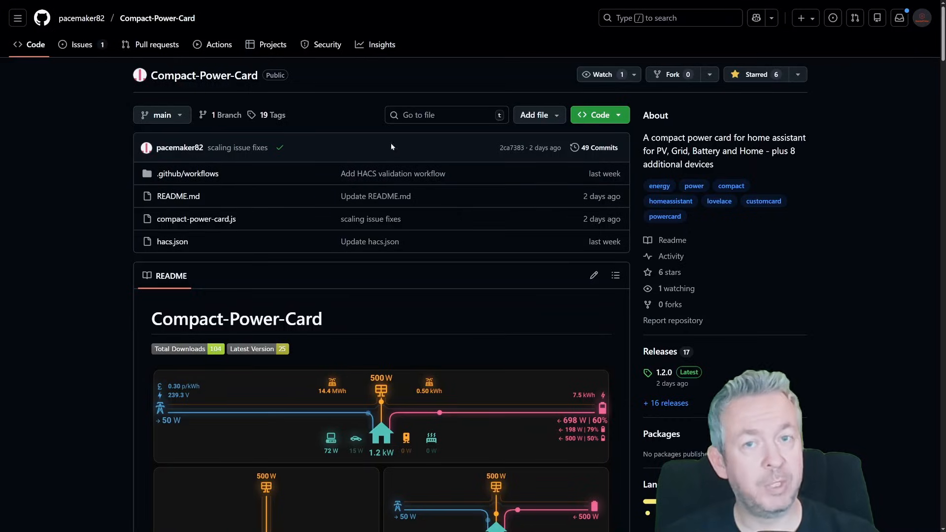
{"action": "mouse_move", "coordinate": [617, 210]}
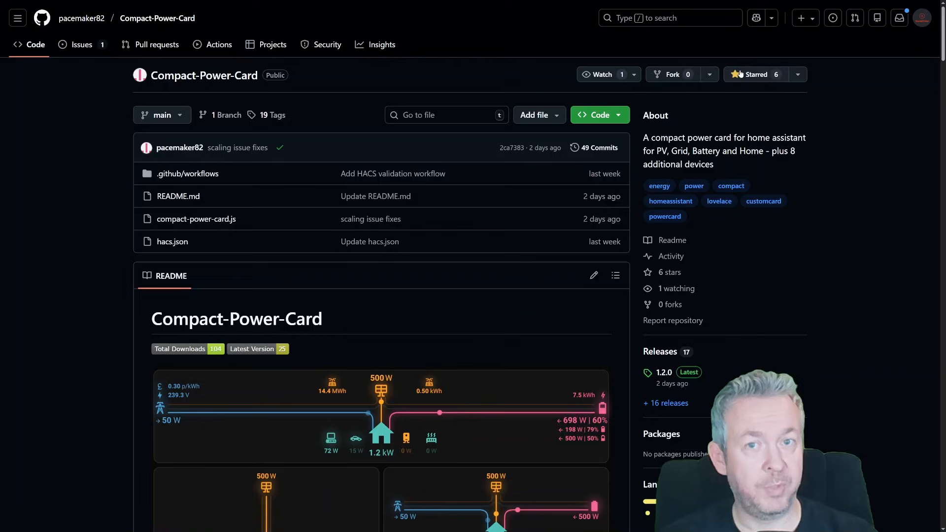
{"action": "scroll", "scroll_direction": "down", "scroll_amount": 3}
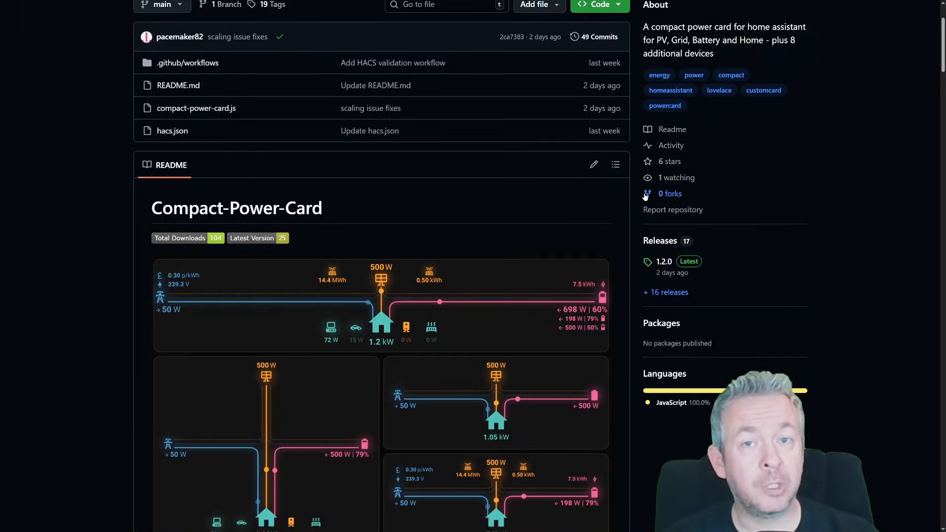
{"action": "scroll", "scroll_direction": "down", "scroll_amount": 3}
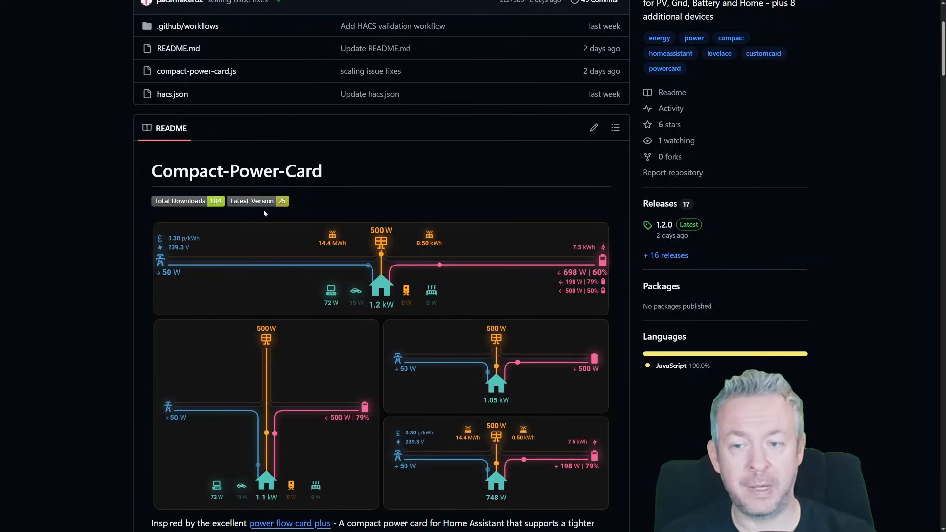
{"action": "mouse_move", "coordinate": [611, 340]}
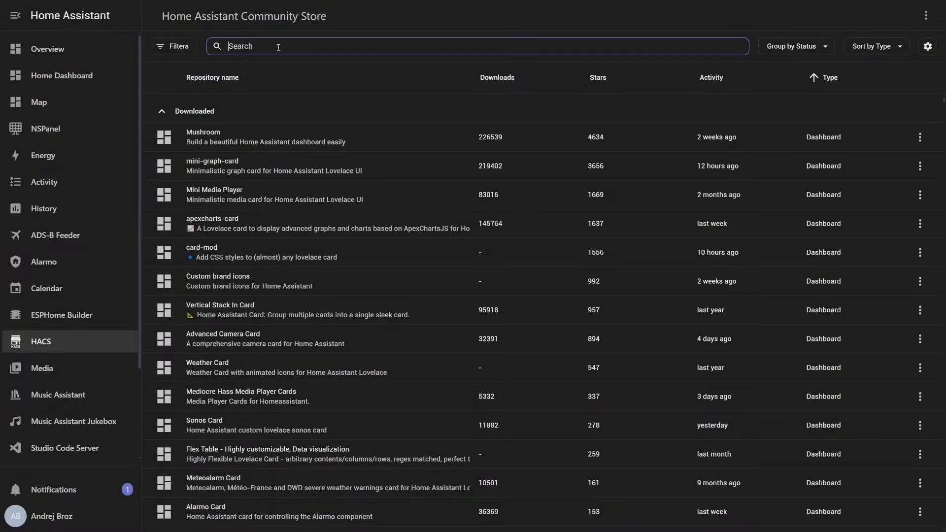
Step: Search HACS for 'compact powe', browse the Compact Power Card docs, and start its download
{"action": "type", "text": "compact powe"}
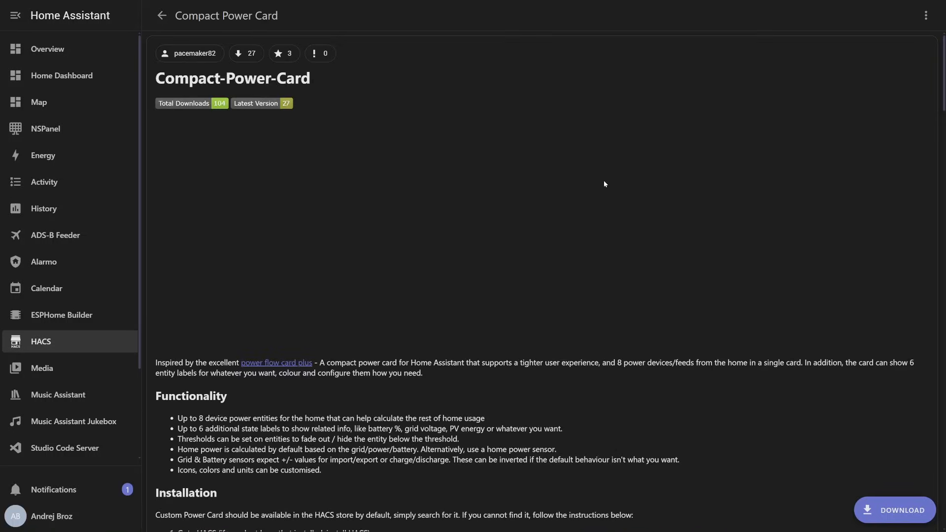
{"action": "scroll", "scroll_direction": "down", "scroll_amount": 3}
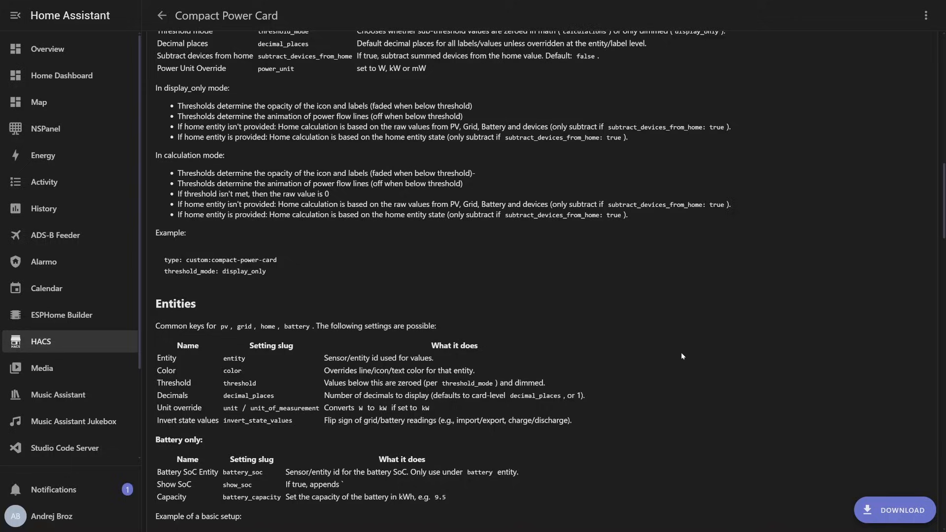
{"action": "scroll", "scroll_direction": "down", "scroll_amount": 3}
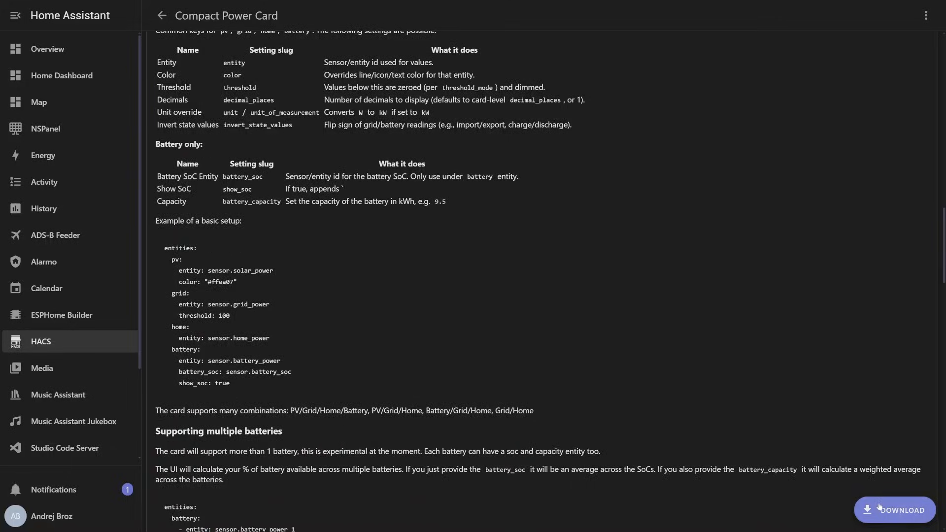
{"action": "left_click", "coordinate": [895, 510]}
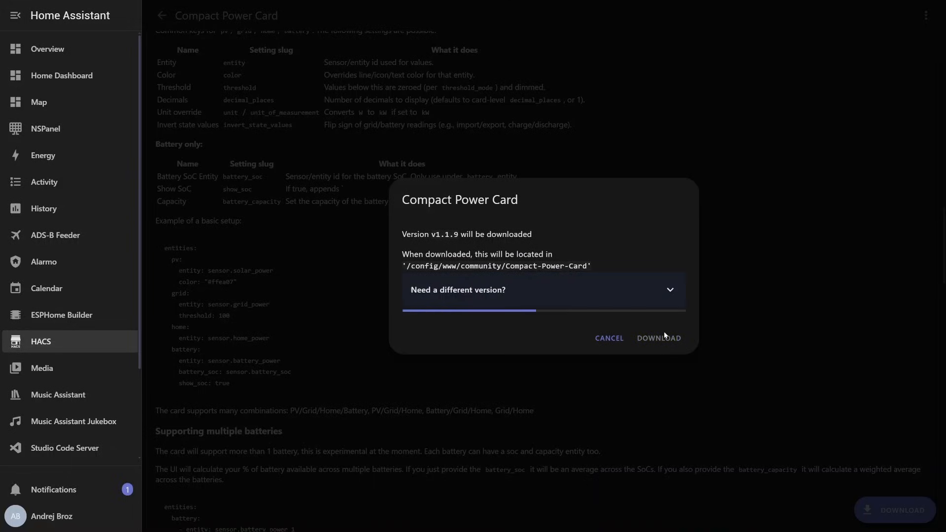
{"action": "mouse_move", "coordinate": [562, 220]}
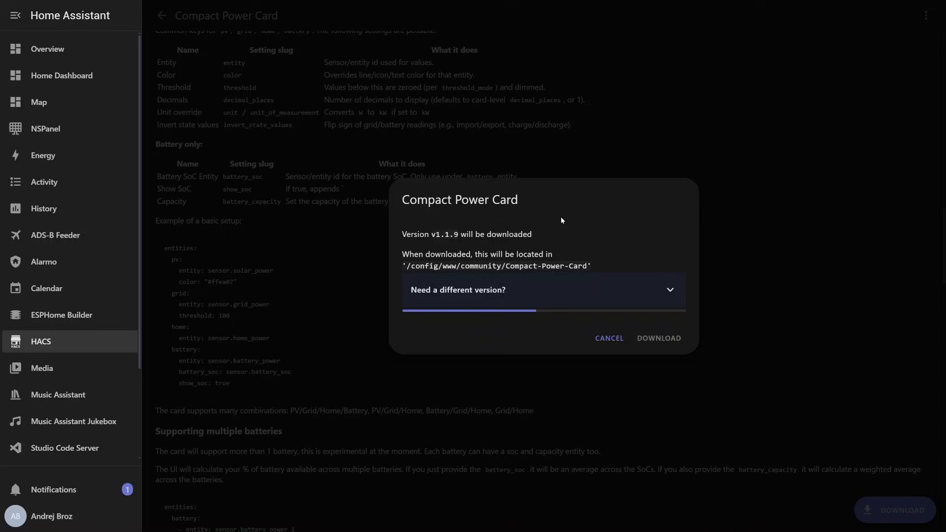
Step: Confirm downloading Compact Power Card version v1.1.9
{"action": "left_click", "coordinate": [658, 338]}
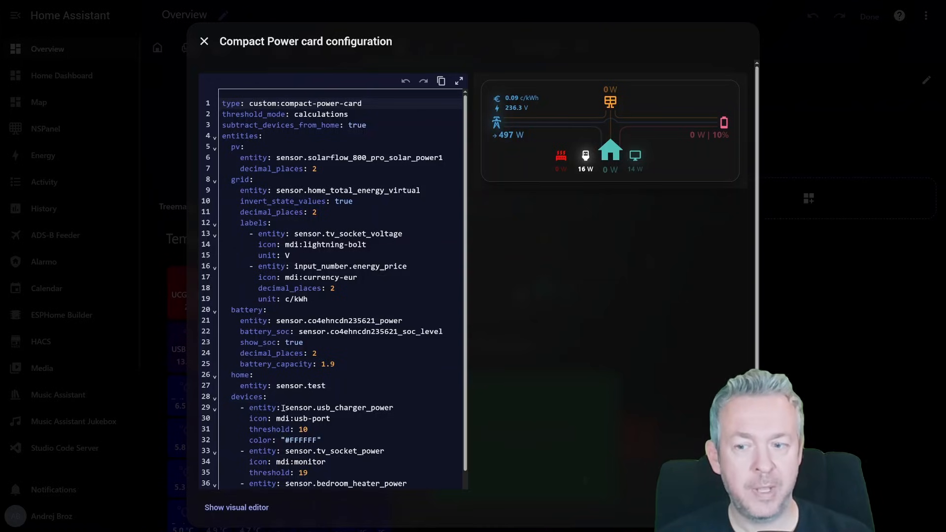
Step: Review the Compact Power card YAML for grid, solar, battery and devices, then save it
{"action": "scroll", "scroll_direction": "down", "scroll_amount": 3}
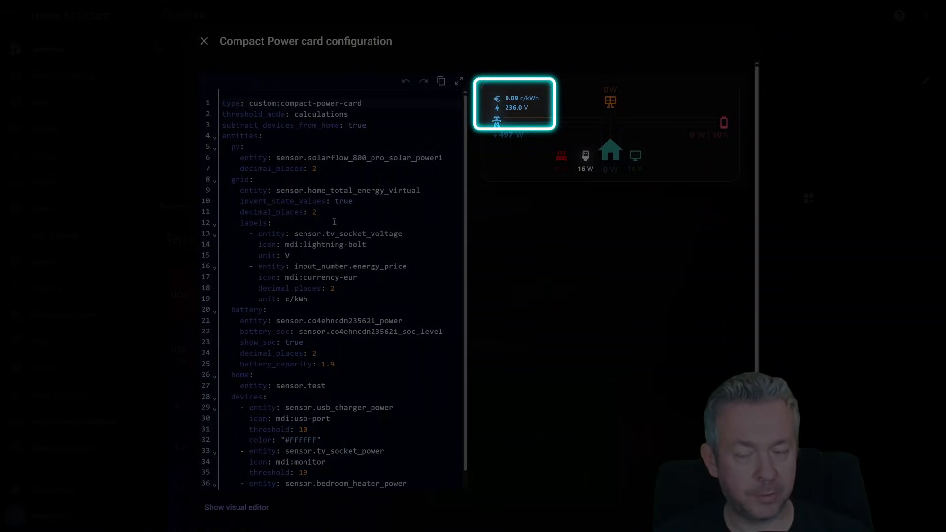
{"action": "scroll", "scroll_direction": "down", "scroll_amount": 3}
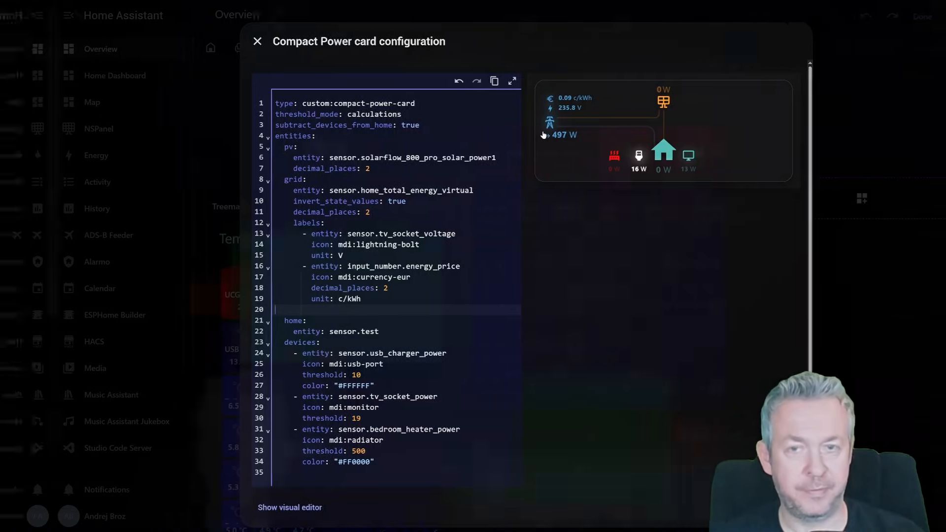
{"action": "left_click", "coordinate": [257, 41]}
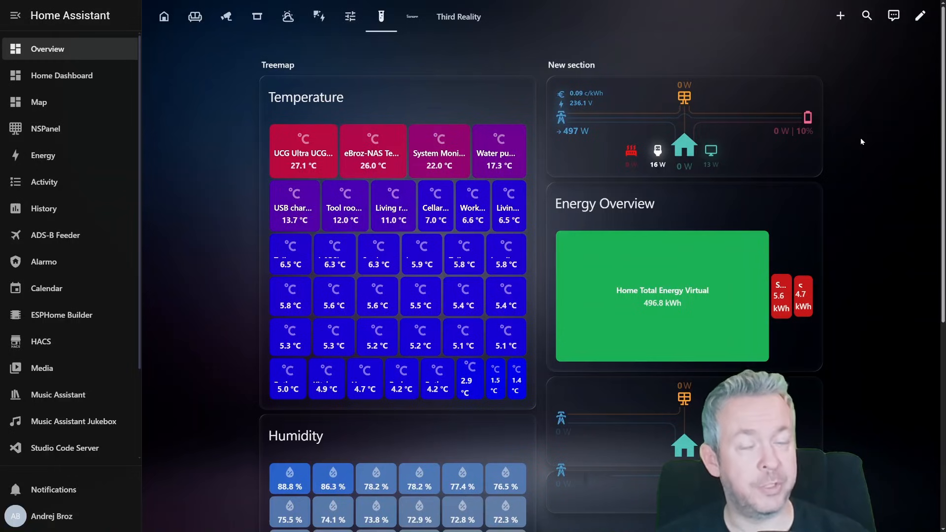
{"action": "scroll", "scroll_direction": "down", "scroll_amount": 3}
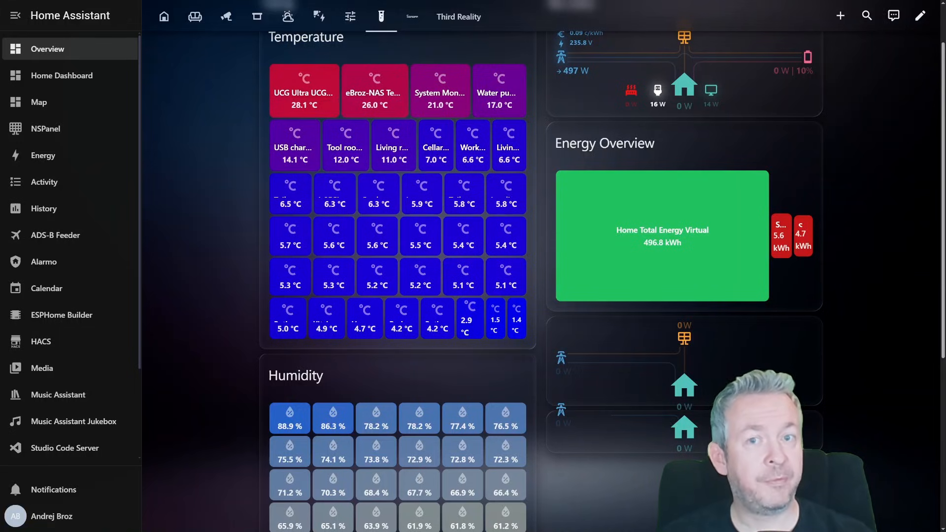
{"action": "left_click", "coordinate": [14, 15]}
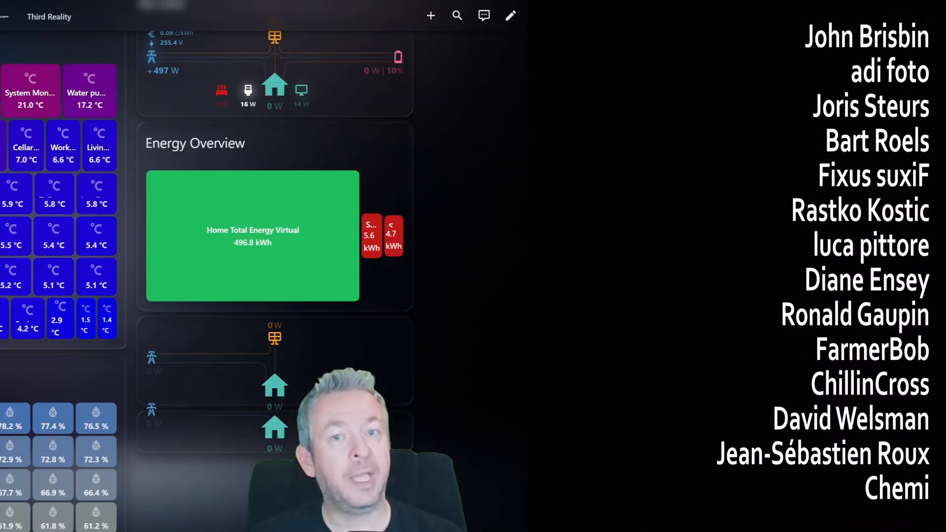
{"action": "scroll", "scroll_direction": "down", "scroll_amount": 3}
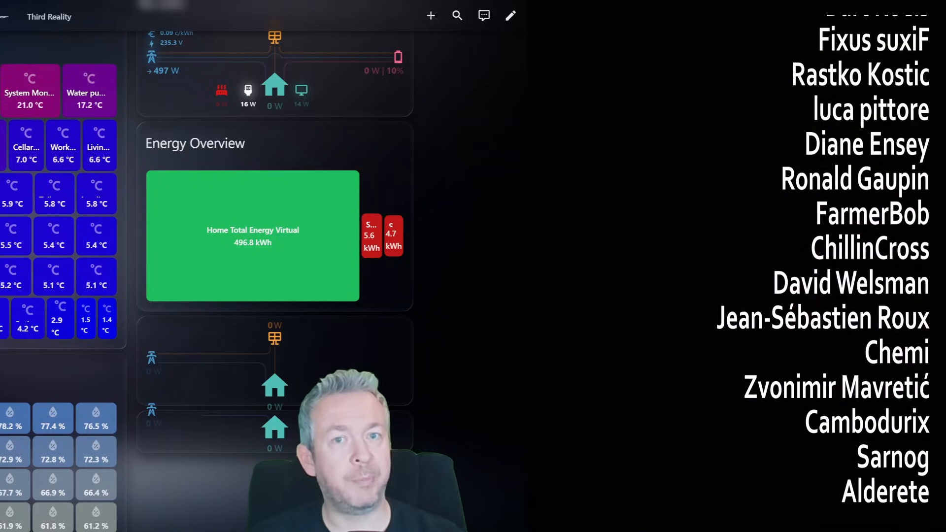